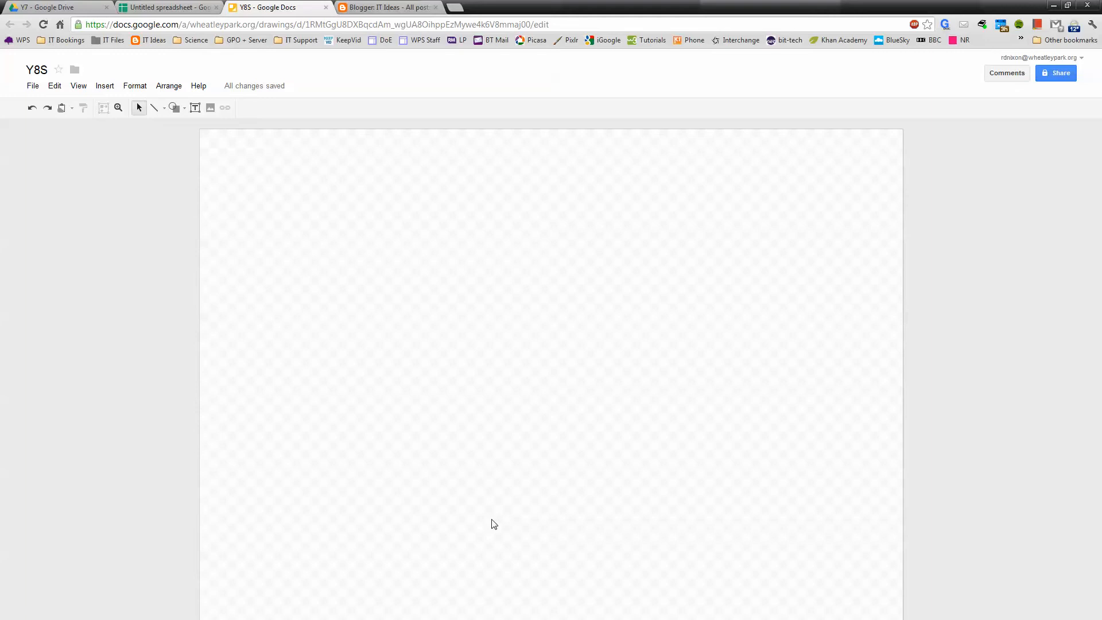
mouse_move(733, 404)
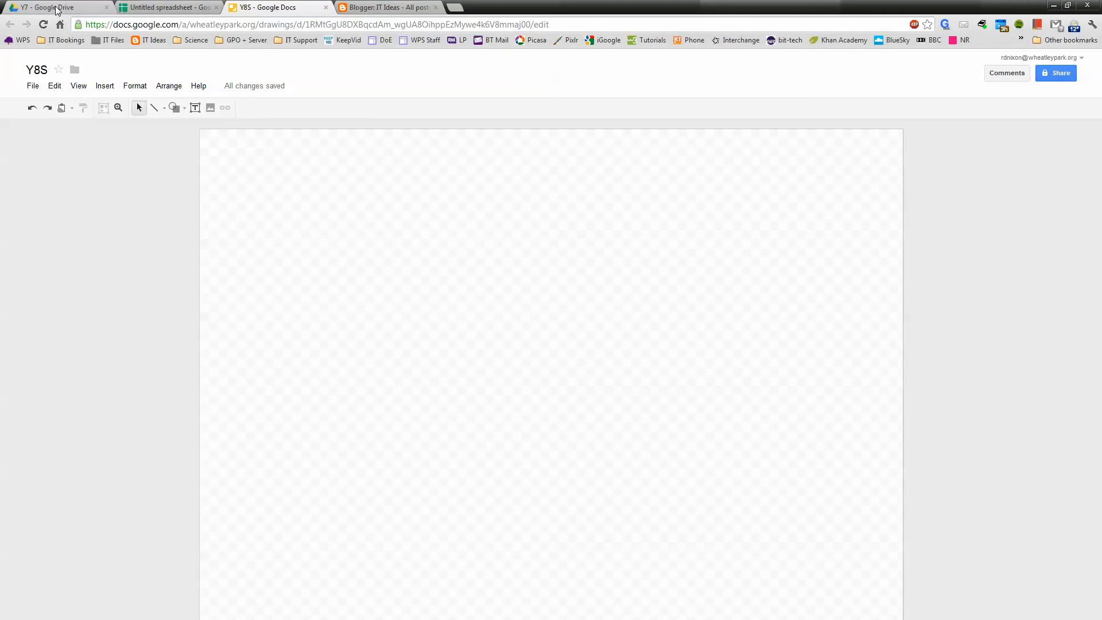
Step: Return to the Y8S drawing from Drive, keeping its name Y8S
left_click(52, 7)
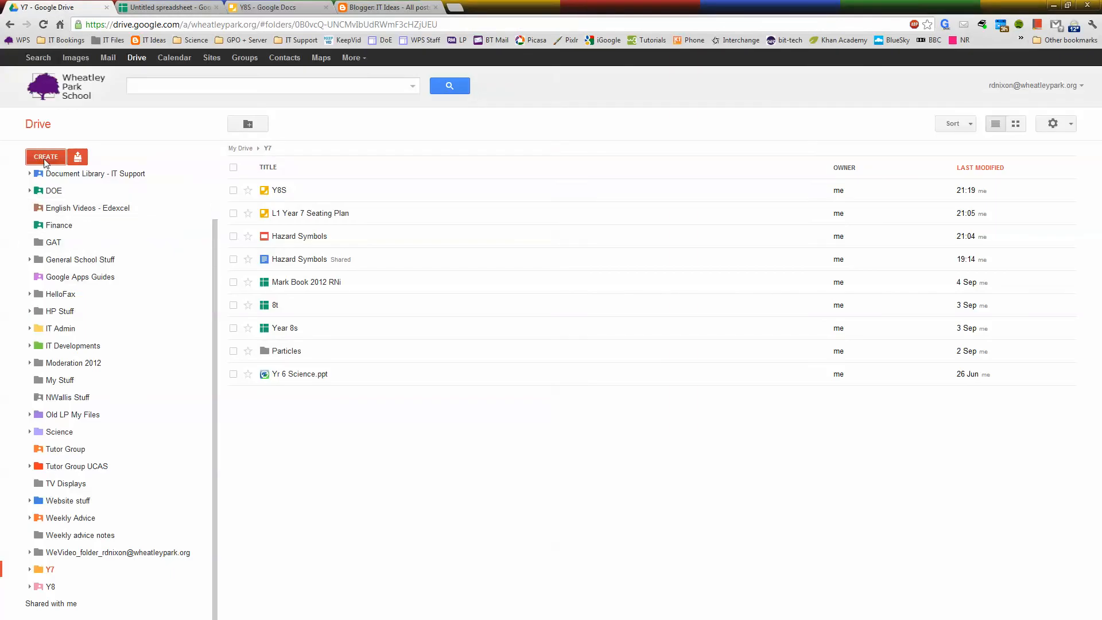
left_click(45, 157)
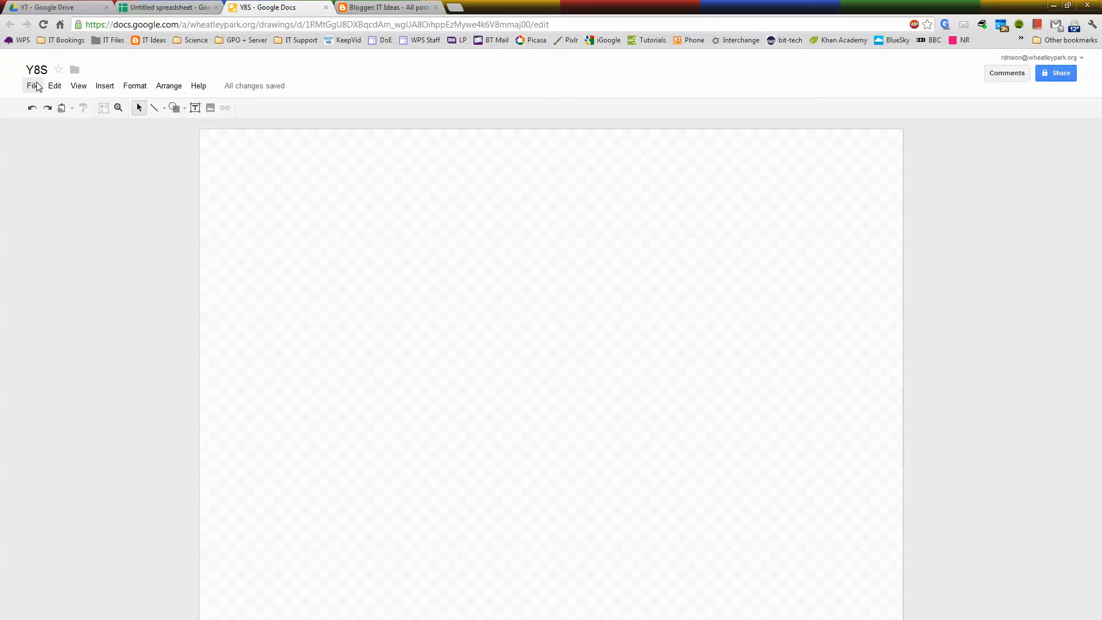
left_click(37, 69)
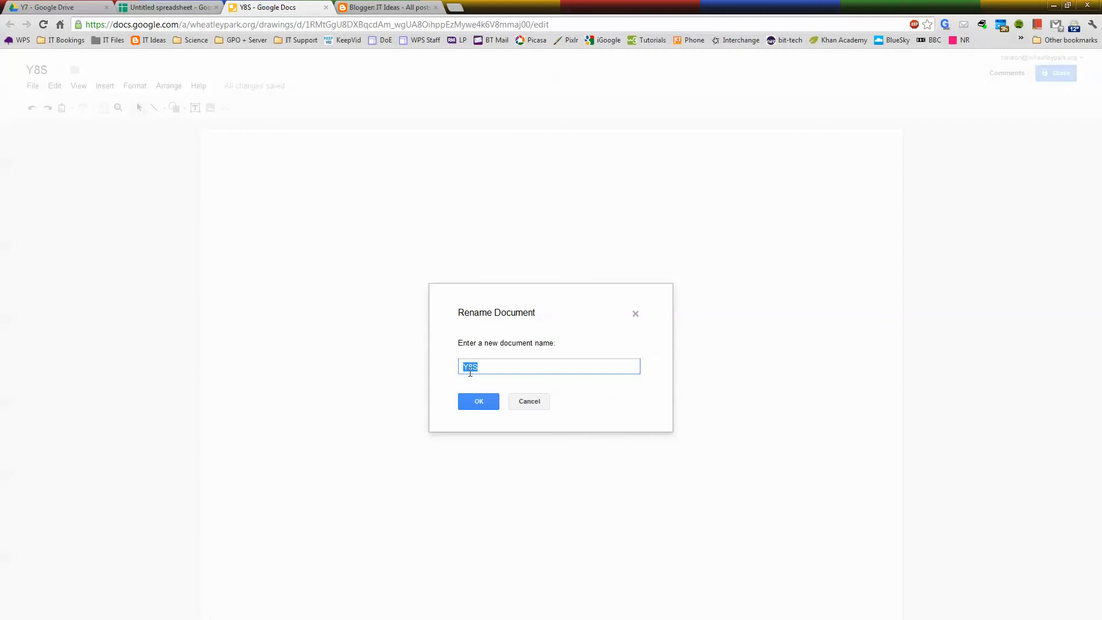
left_click(479, 401)
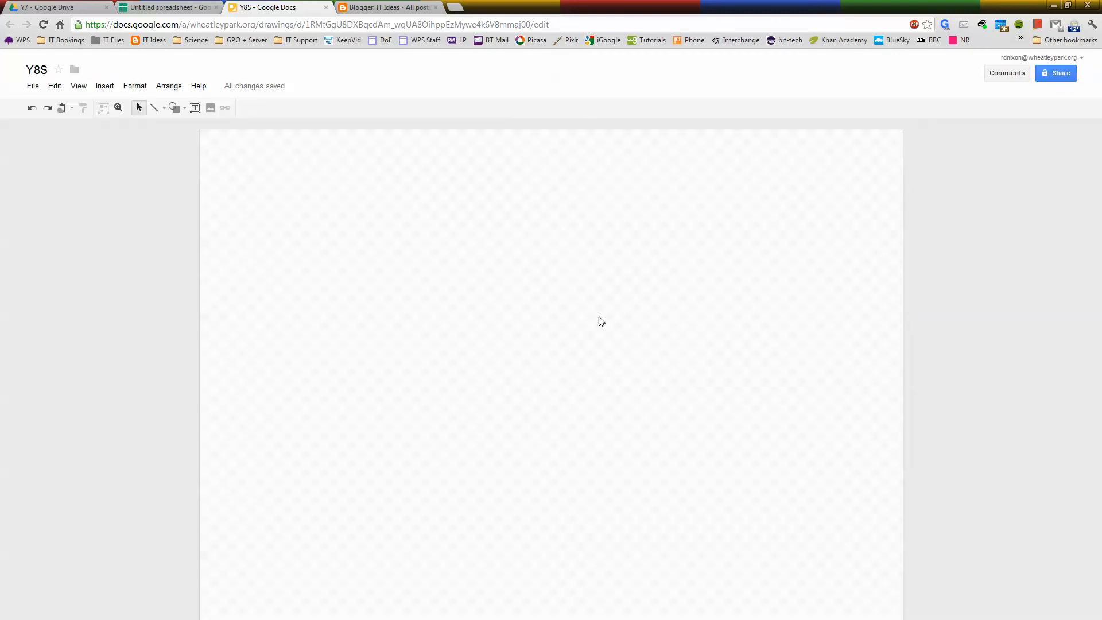
mouse_move(241, 214)
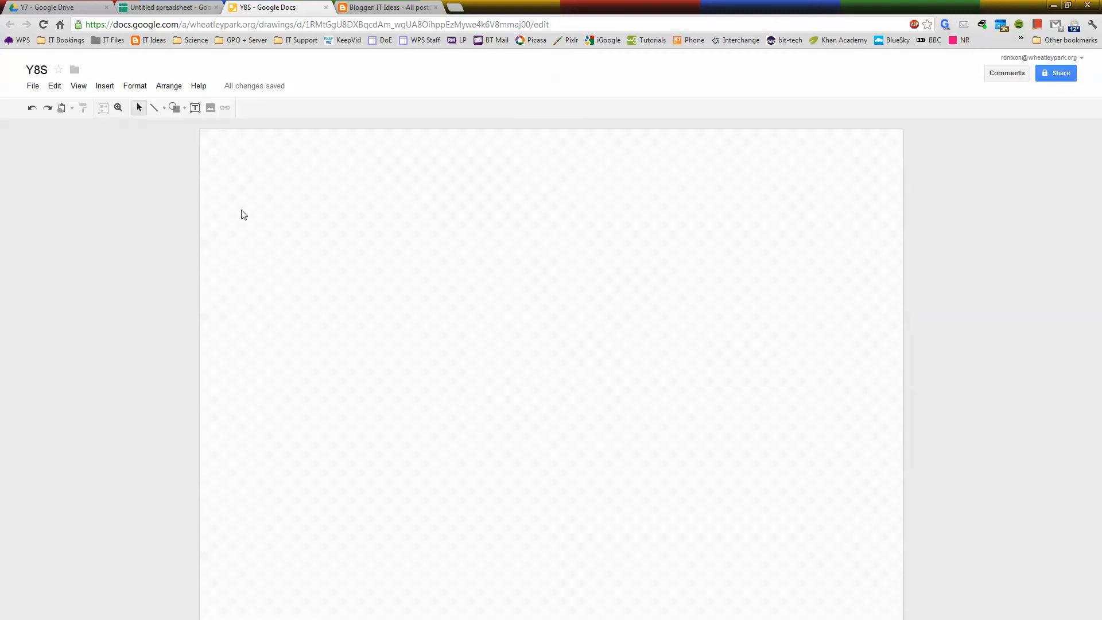
mouse_move(195, 107)
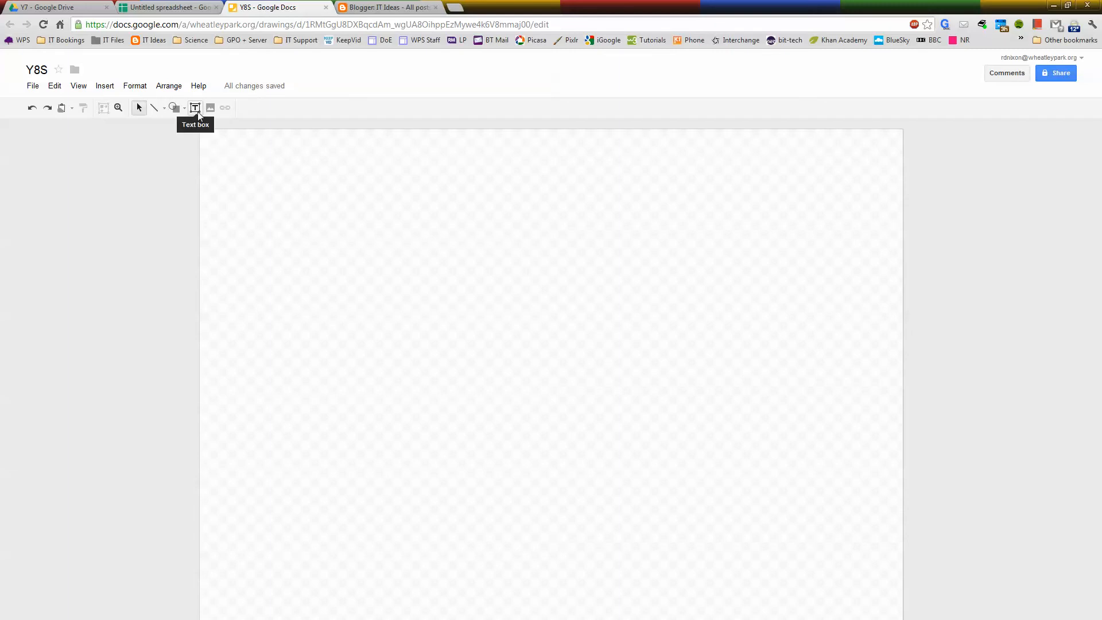
Step: Draw a square desk near the top-left with a black outline
left_click_drag(247, 169, 337, 241)
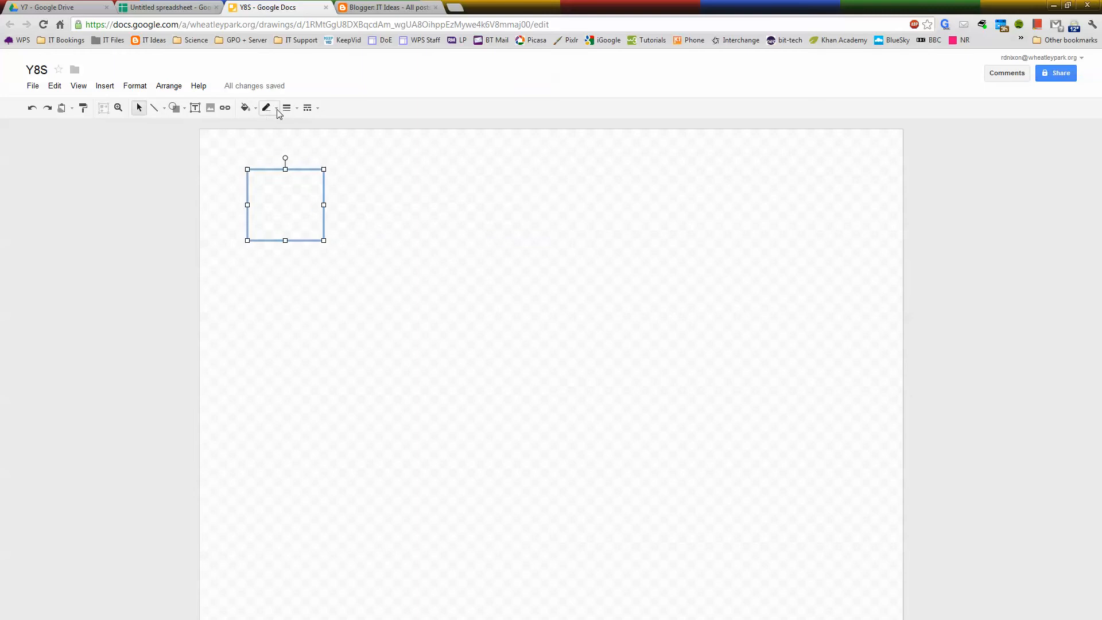
left_click(266, 108)
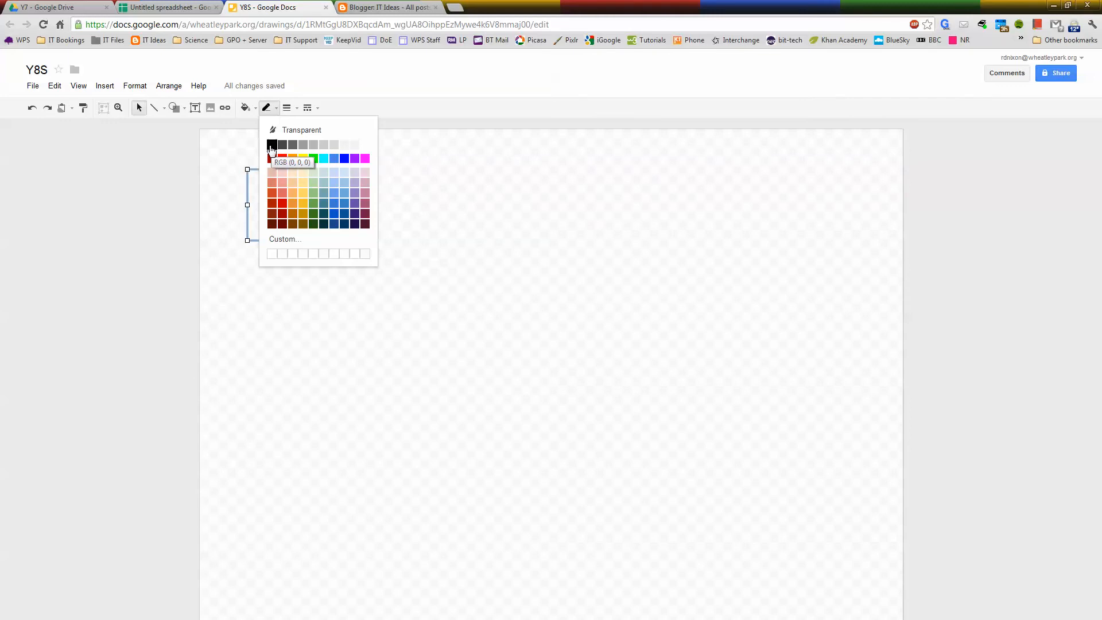
left_click(272, 145)
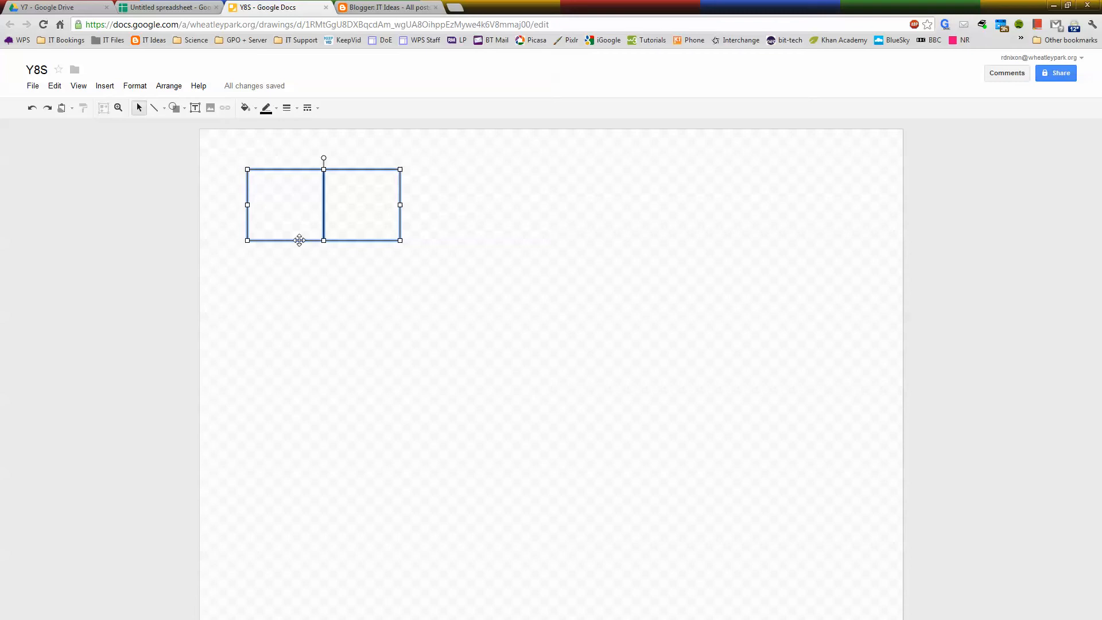
Step: Group the two squares into one desk and duplicate it to the right
right_click(298, 240)
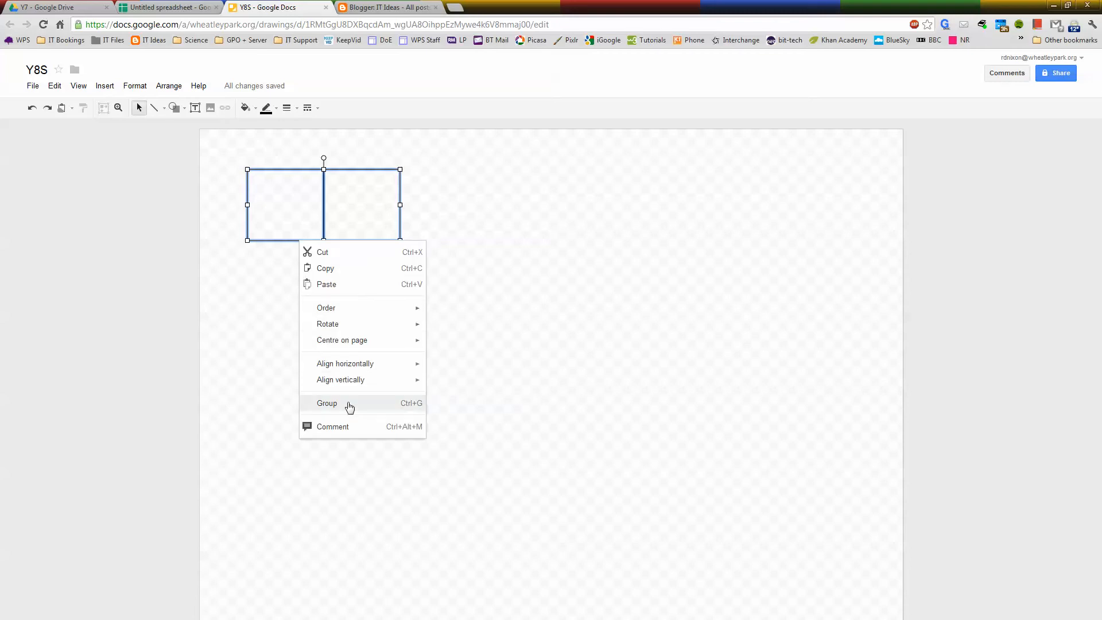
left_click(326, 403)
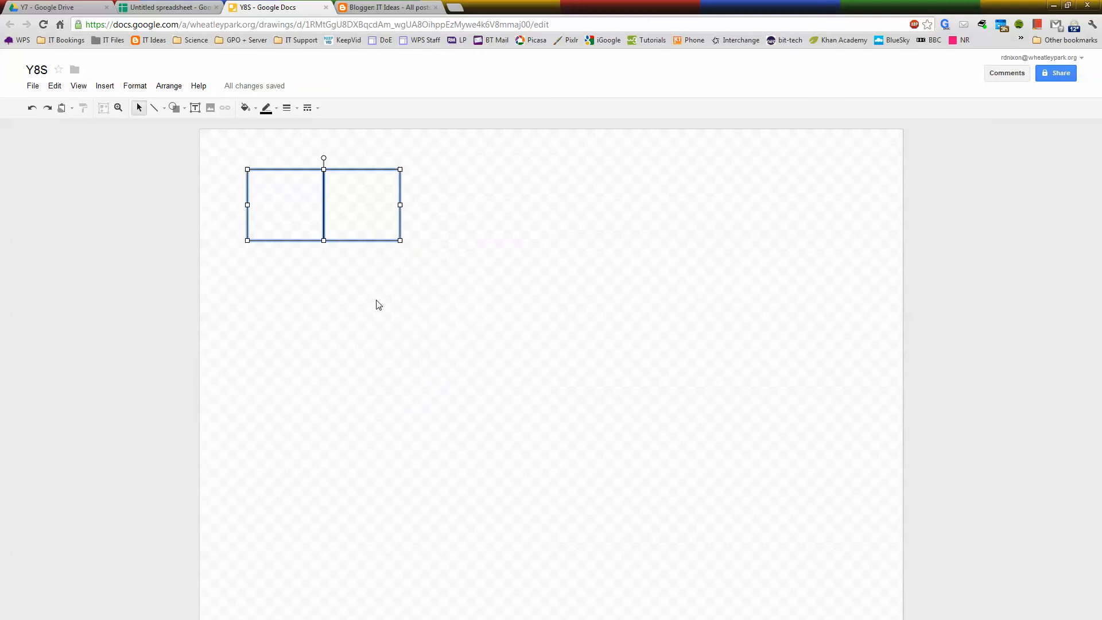
left_click_drag(323, 203, 336, 214)
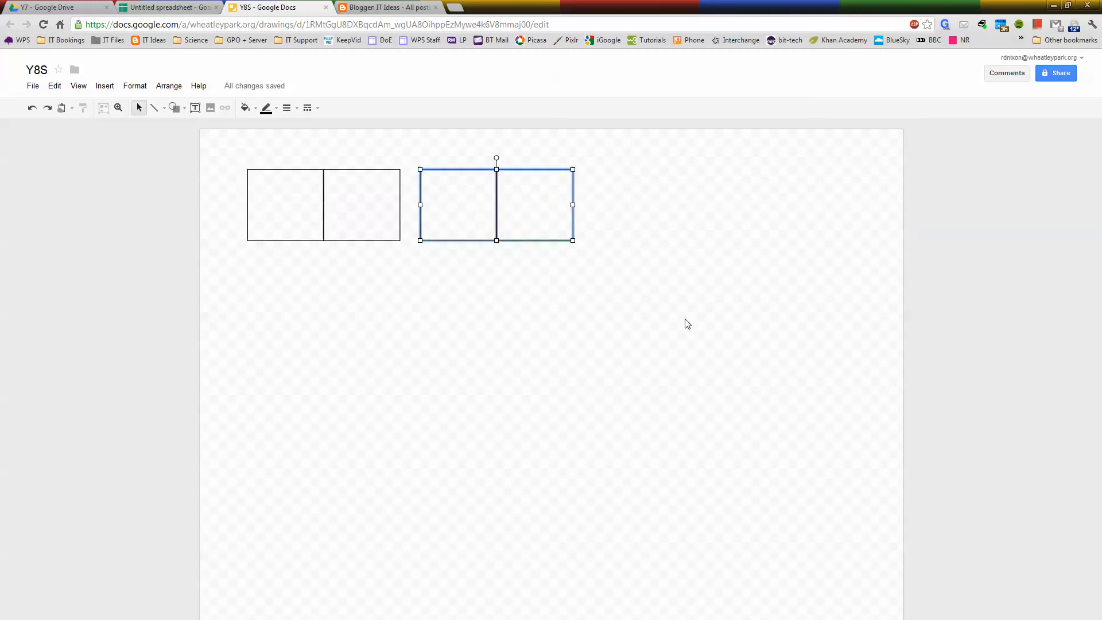
Step: Copy both desk groups and paste them to build rows of four desks
left_click(323, 205)
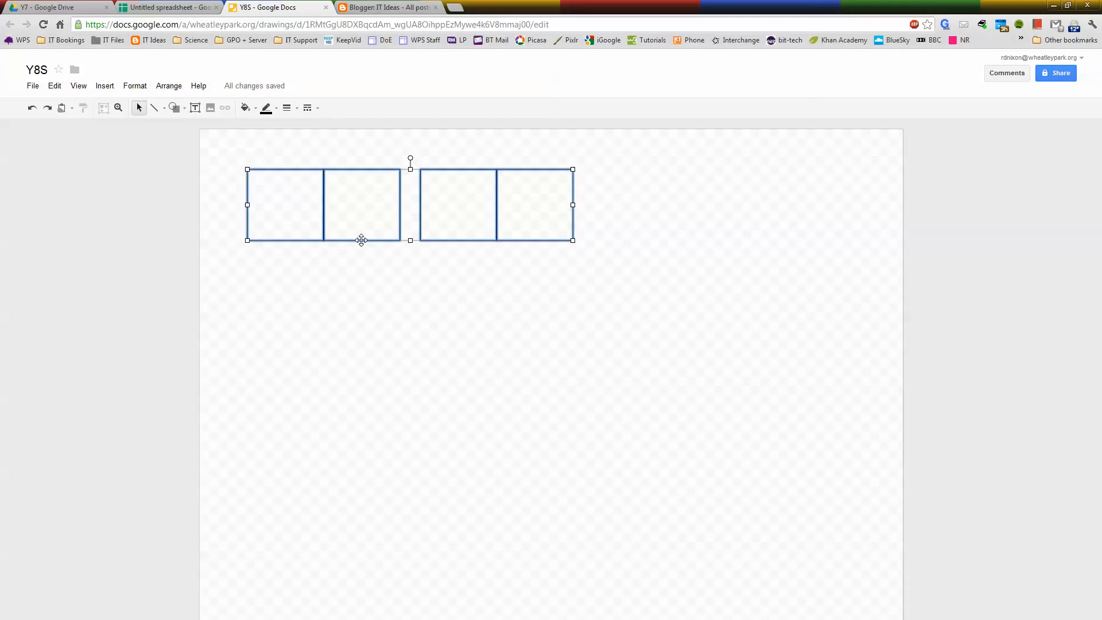
right_click(361, 239)
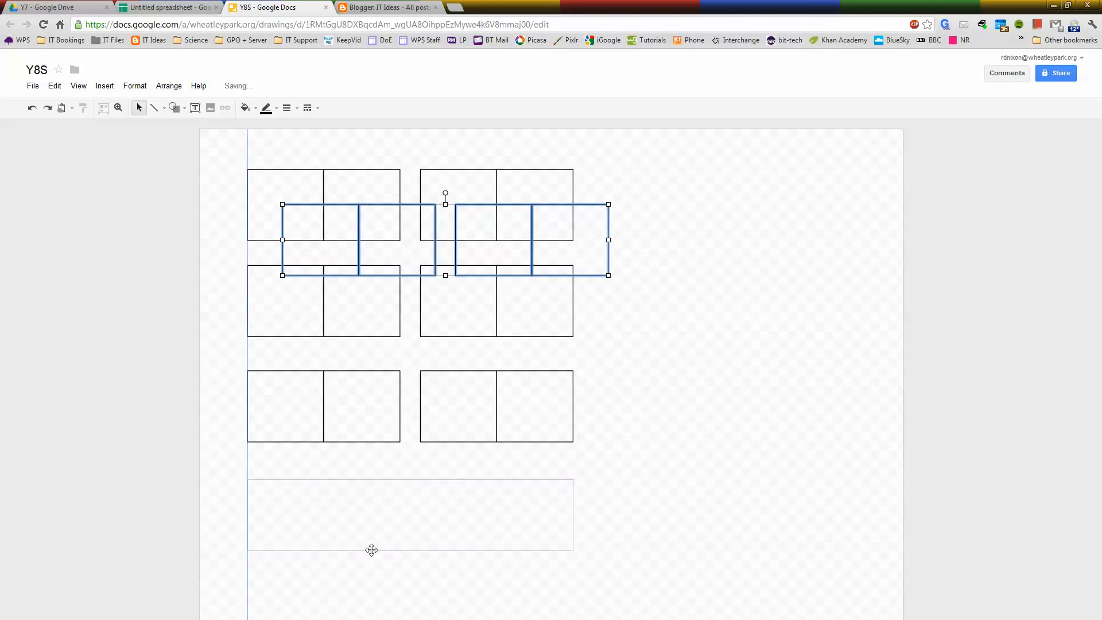
left_click(477, 563)
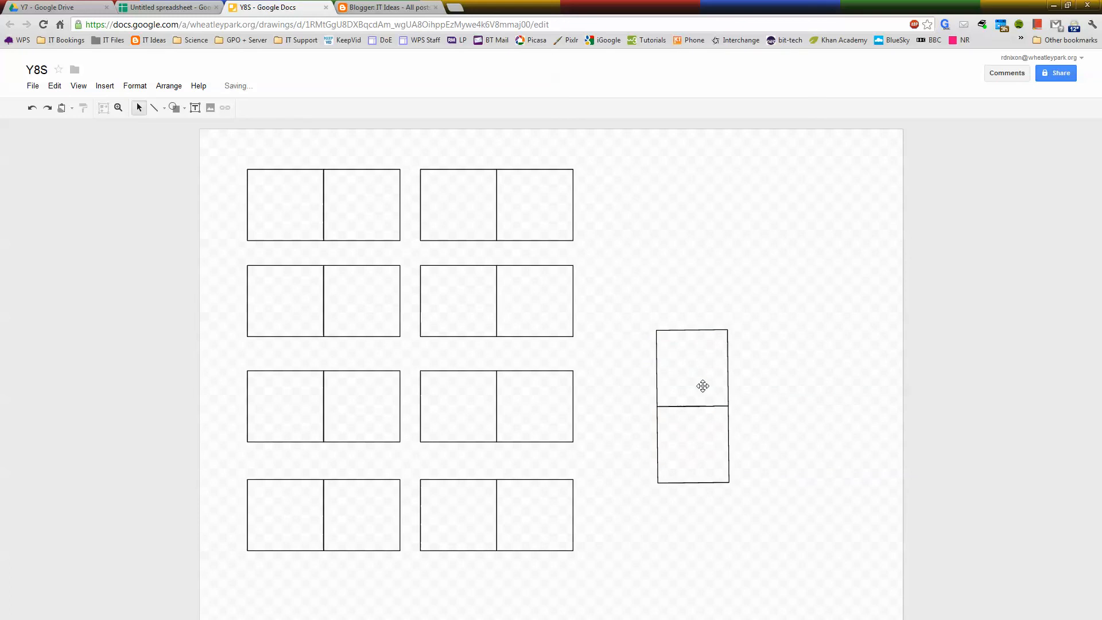
Step: Paste another desk pair at the page's right and make one pair vertical
left_click(496, 514)
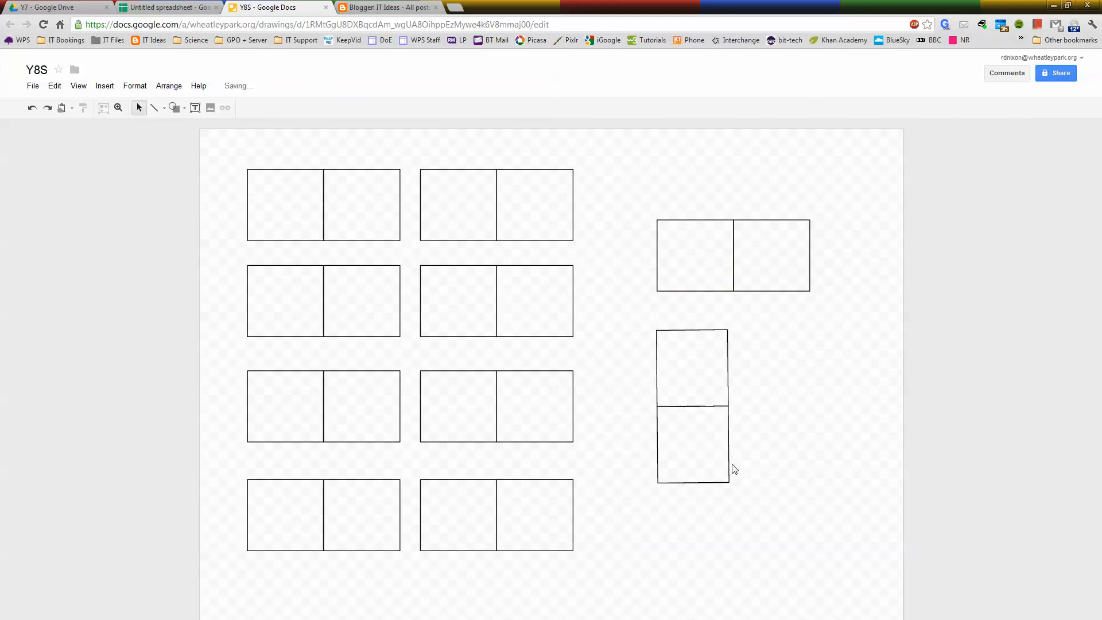
left_click(694, 255)
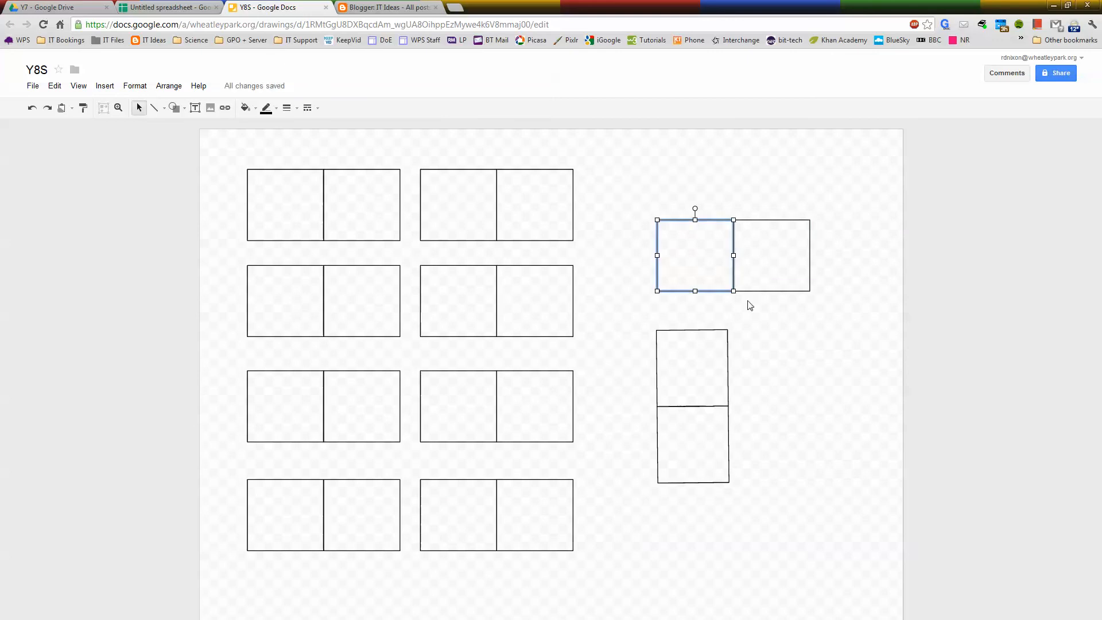
left_click(524, 570)
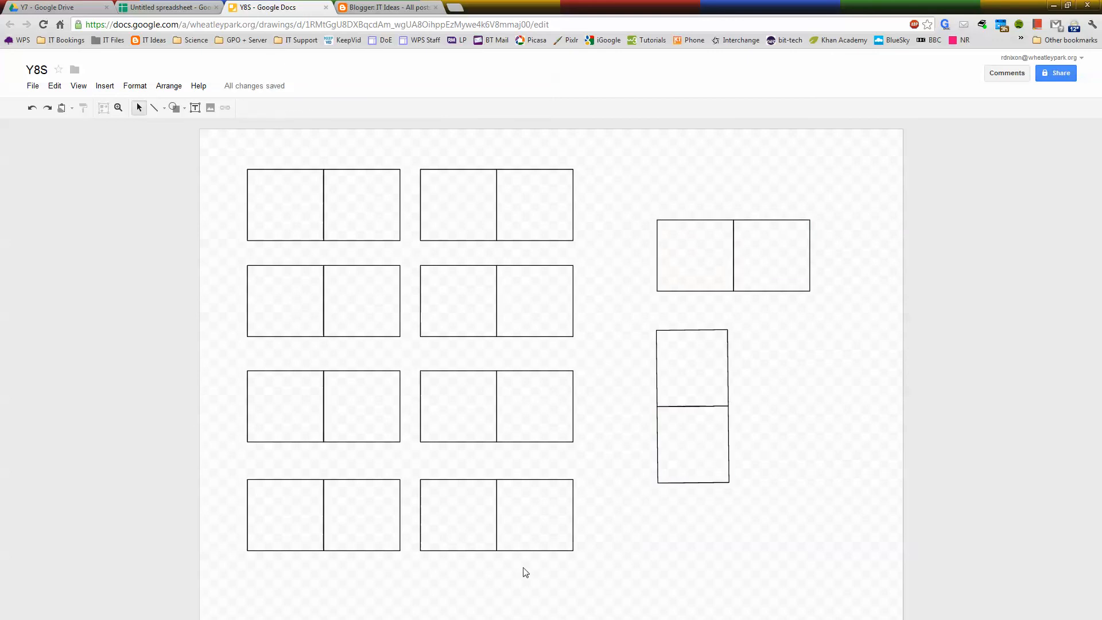
left_click(535, 513)
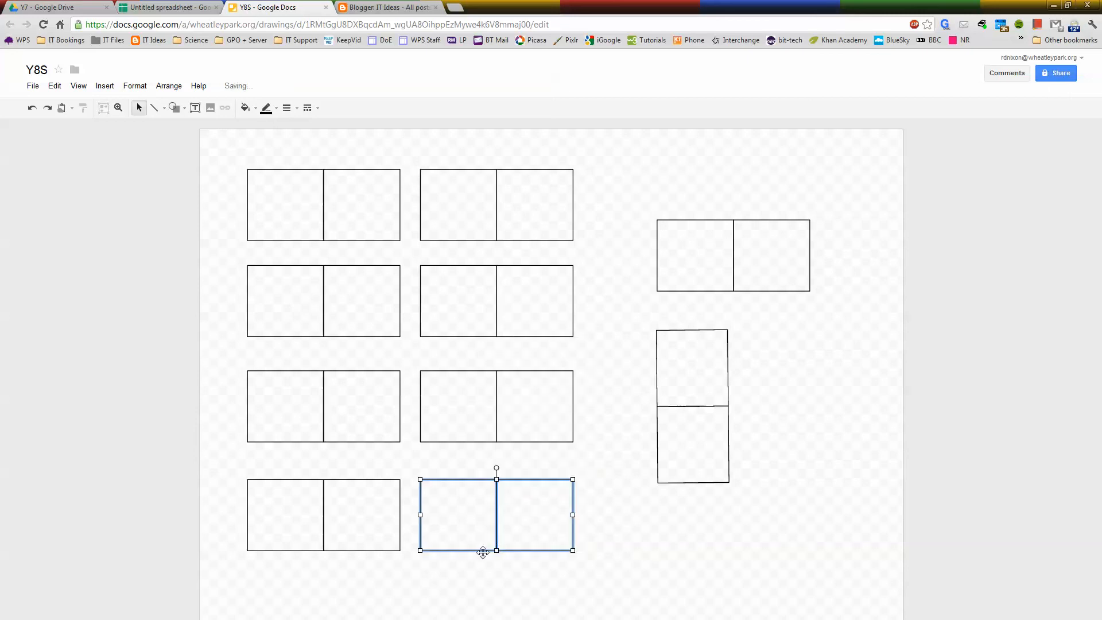
right_click(496, 515)
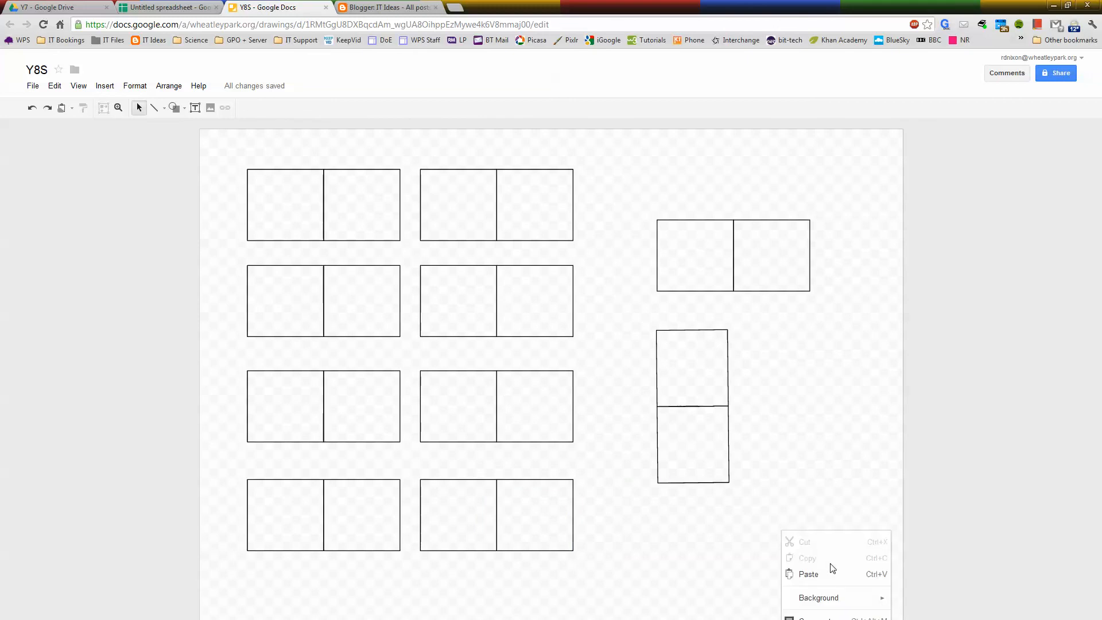
left_click(808, 573)
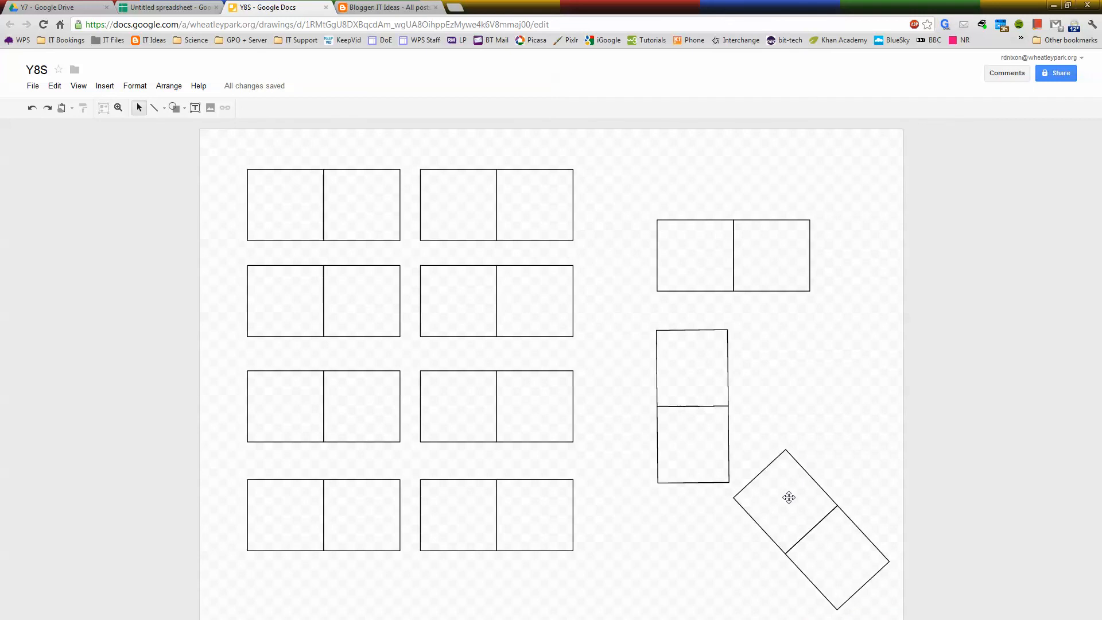
Step: Name the top seat of the vertical desk Fred
double_click(787, 499)
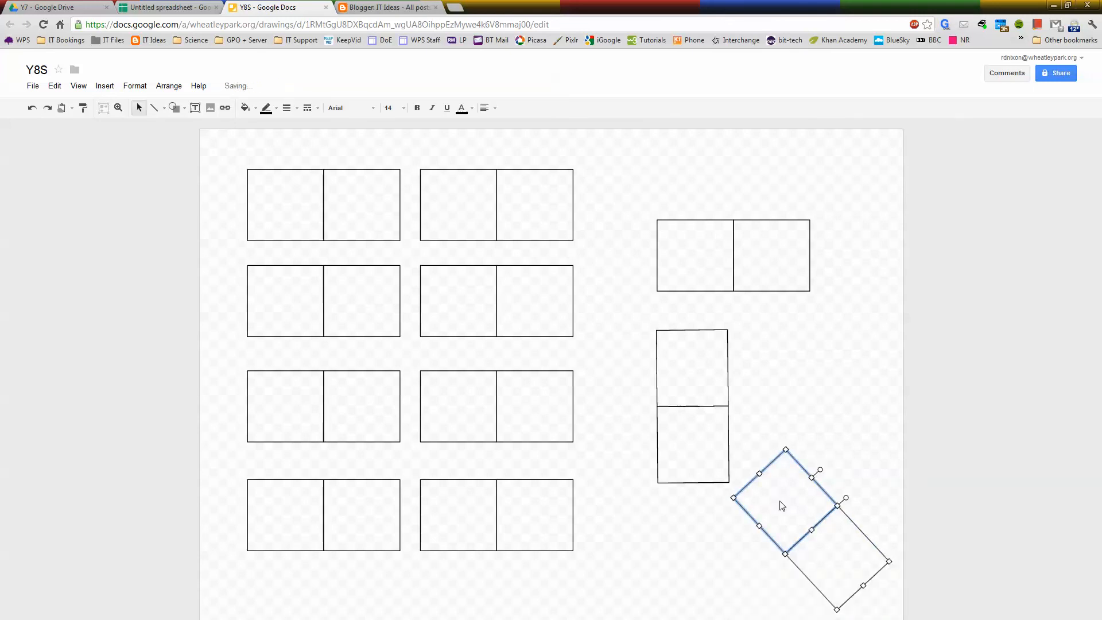
double_click(692, 368)
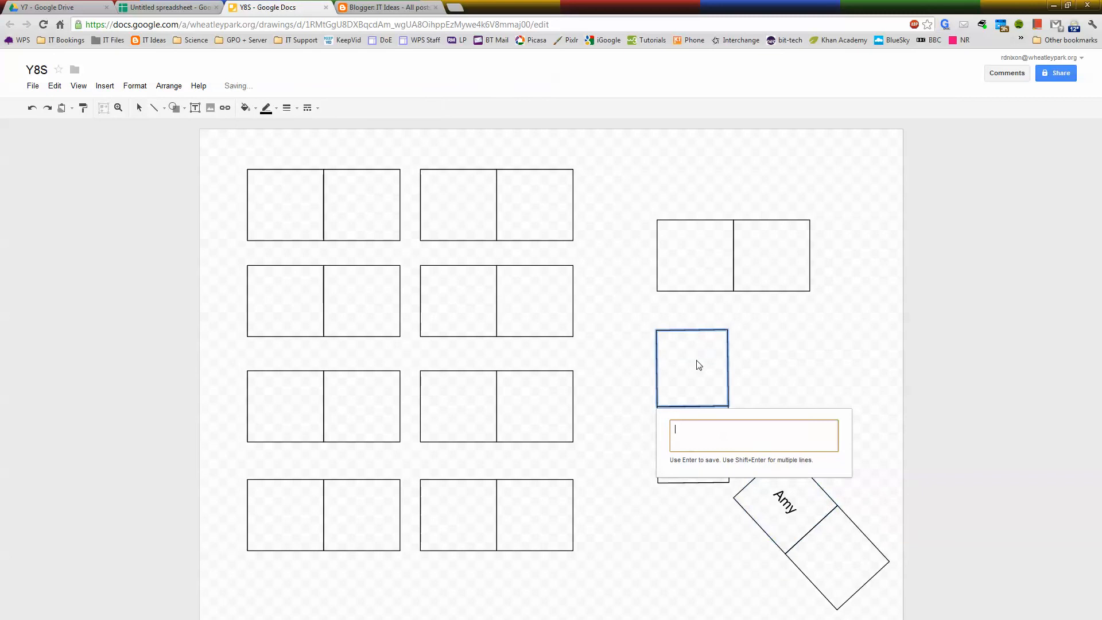
type("Fere")
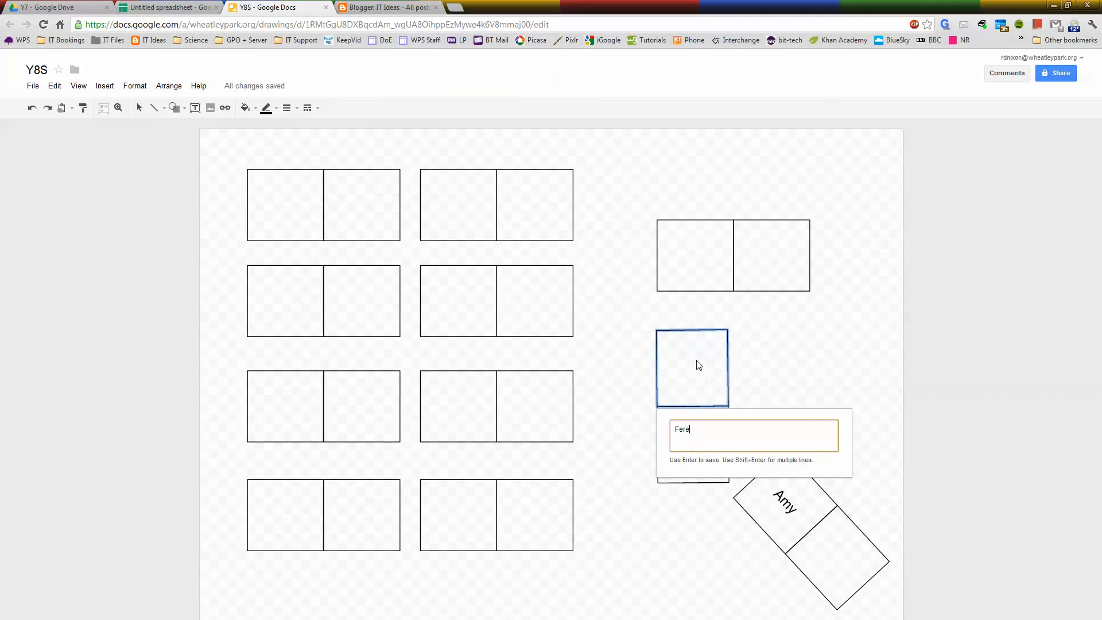
key("Return")
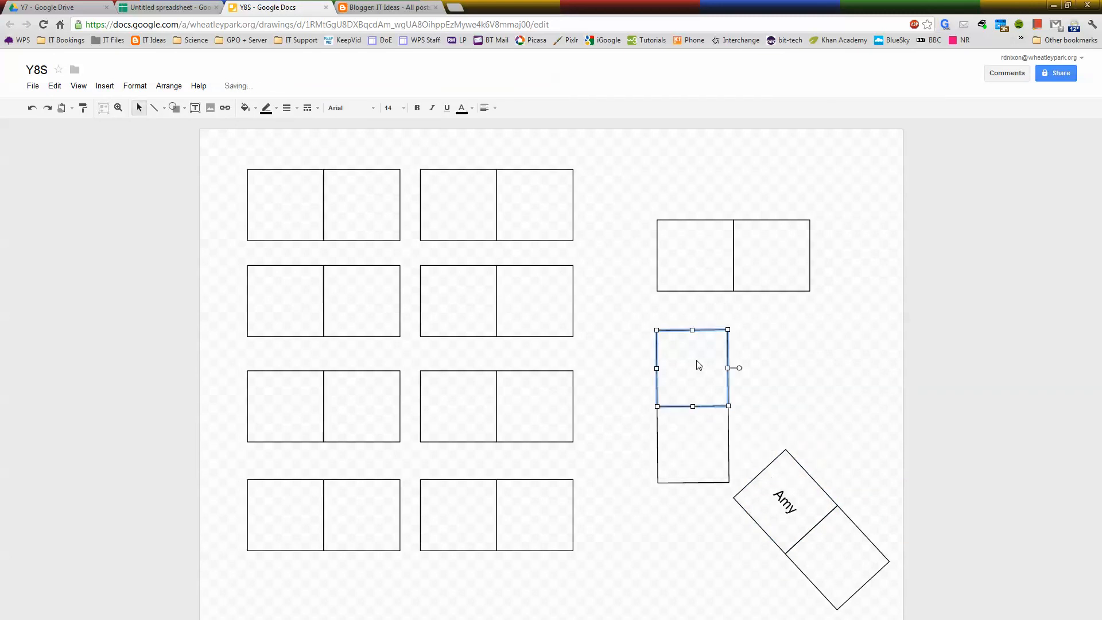
Step: Enter Jack and Mike in centre-desk seats and Clare in the bottom-left seat
double_click(457, 301)
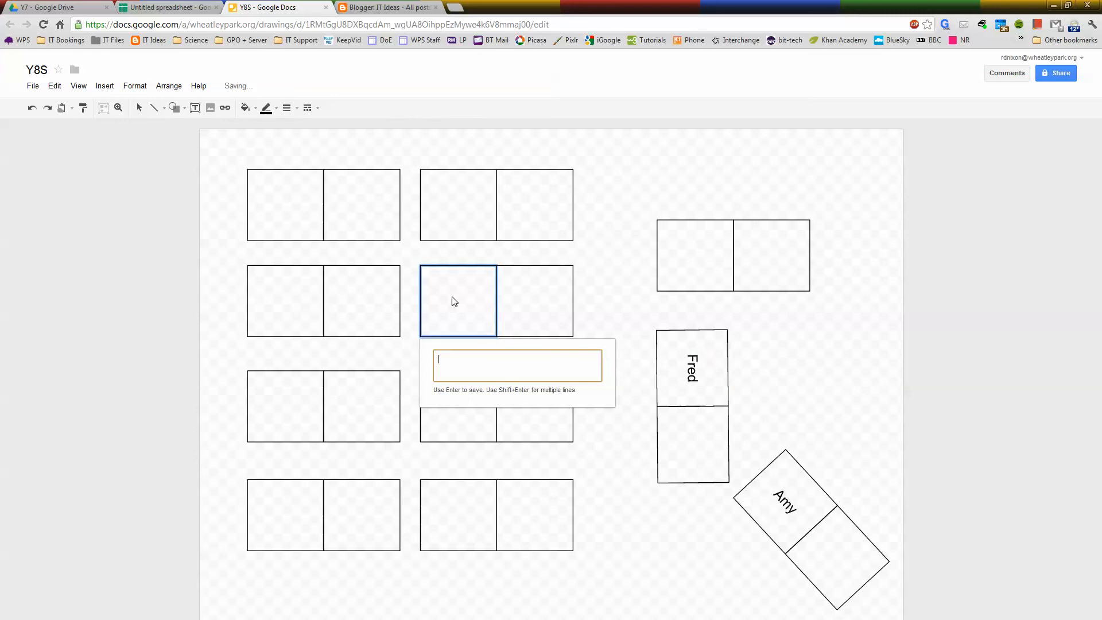
type("Jack")
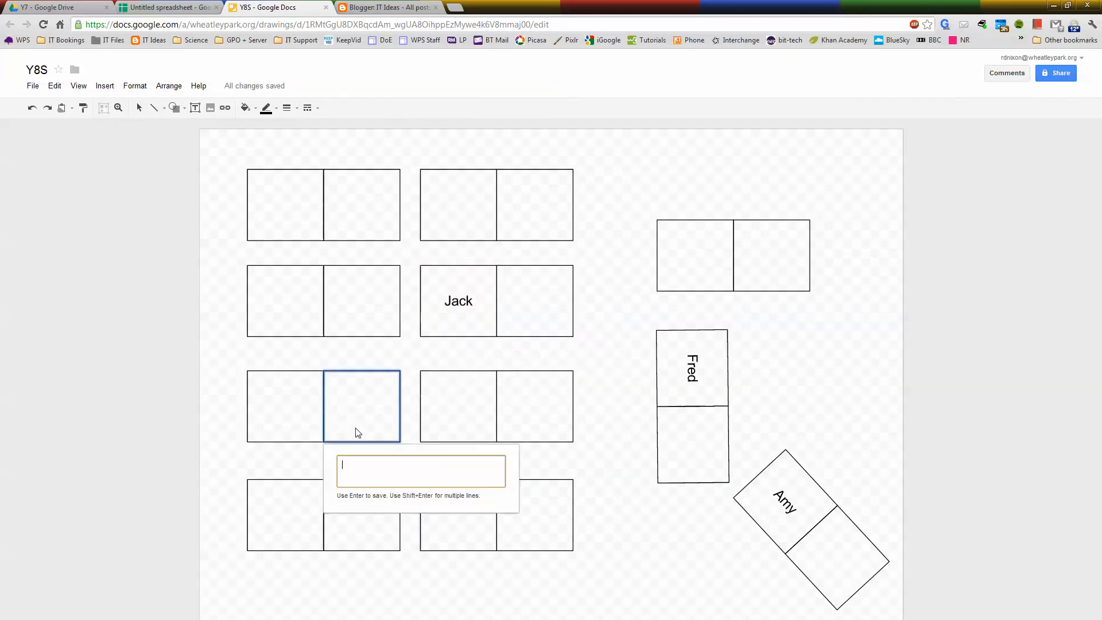
type("Mike")
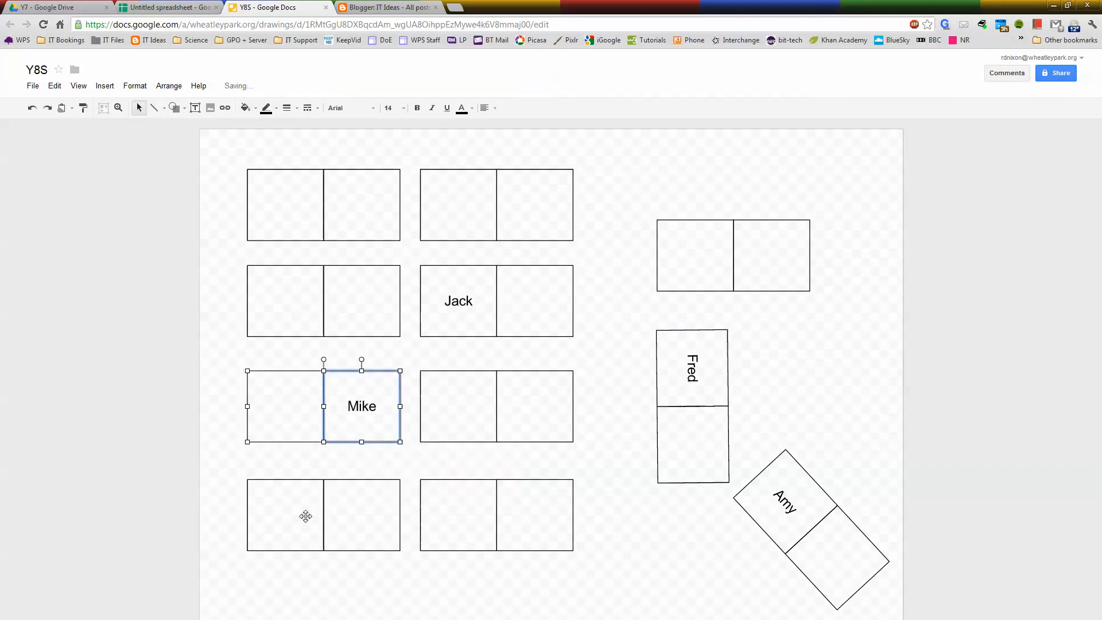
double_click(284, 515)
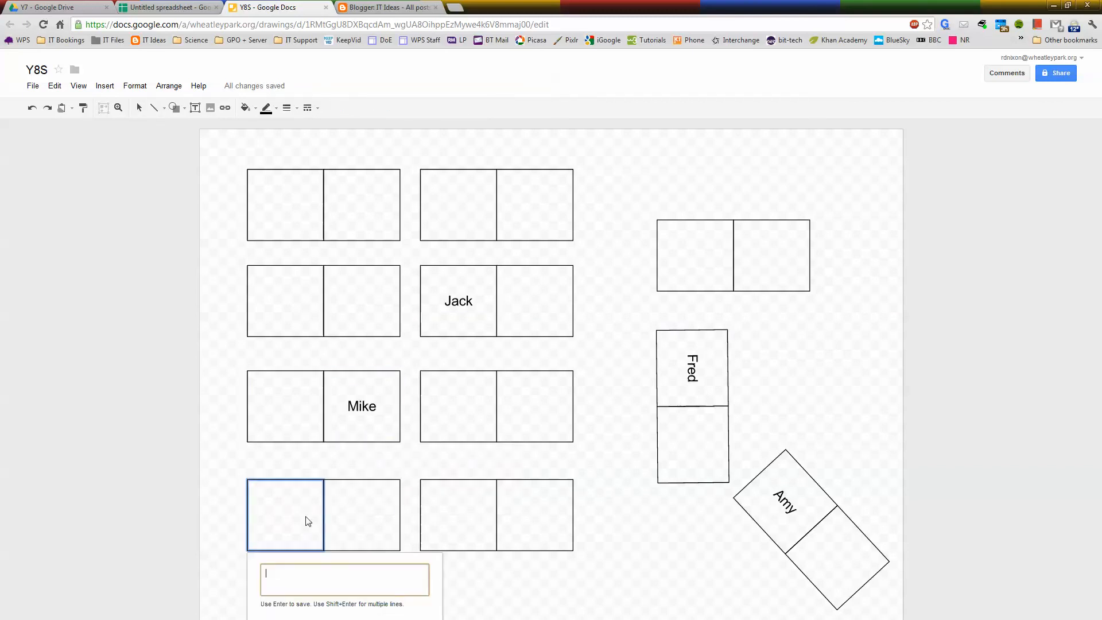
type("Clare")
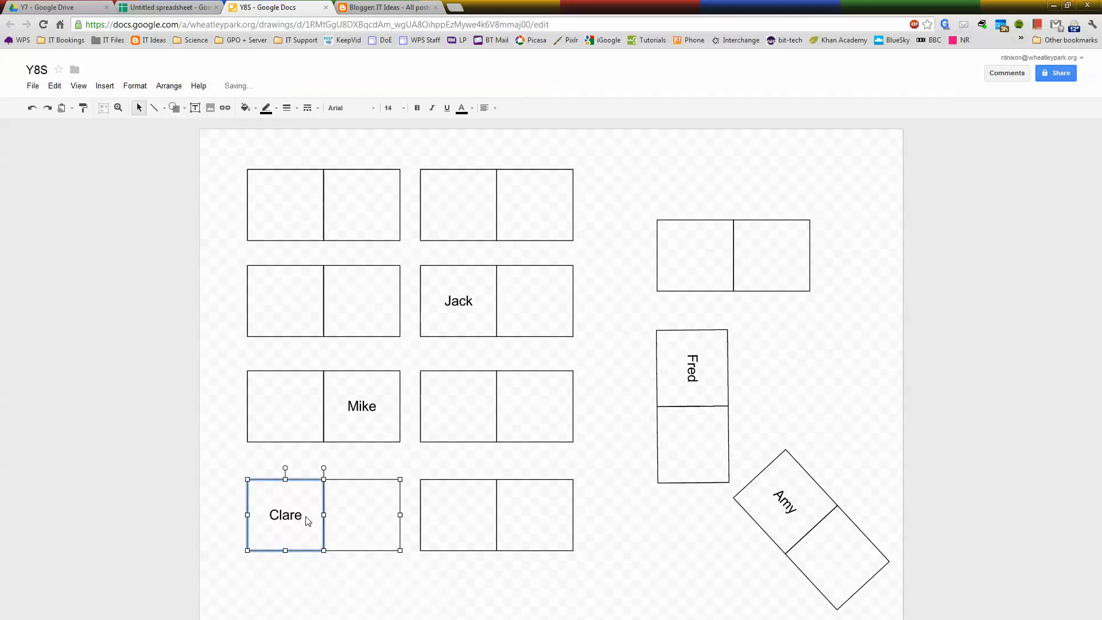
mouse_move(293, 416)
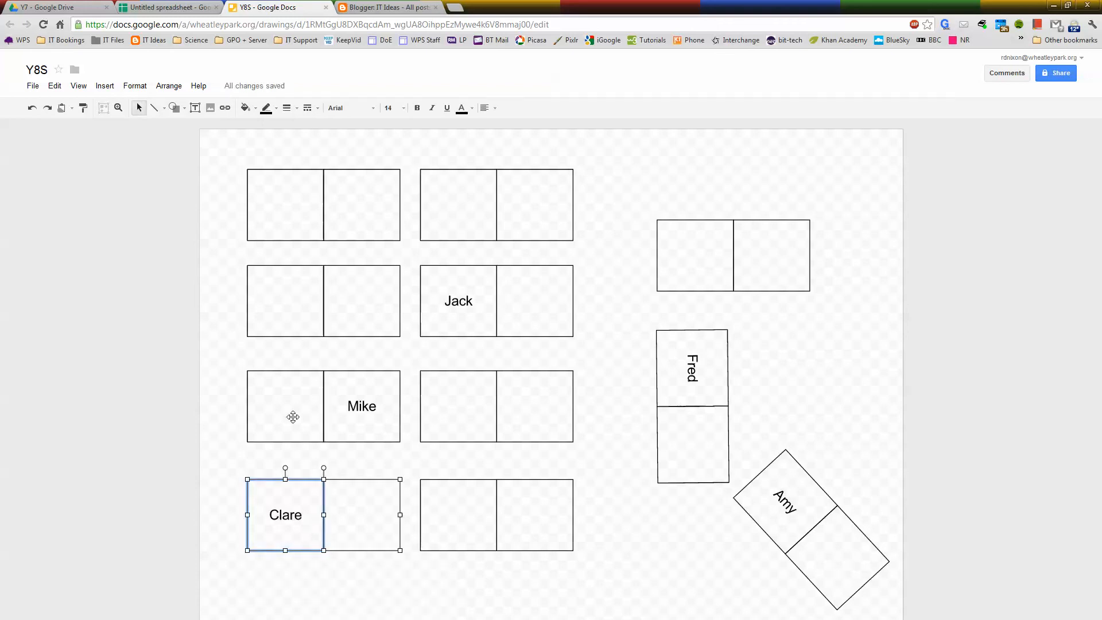
mouse_move(224, 372)
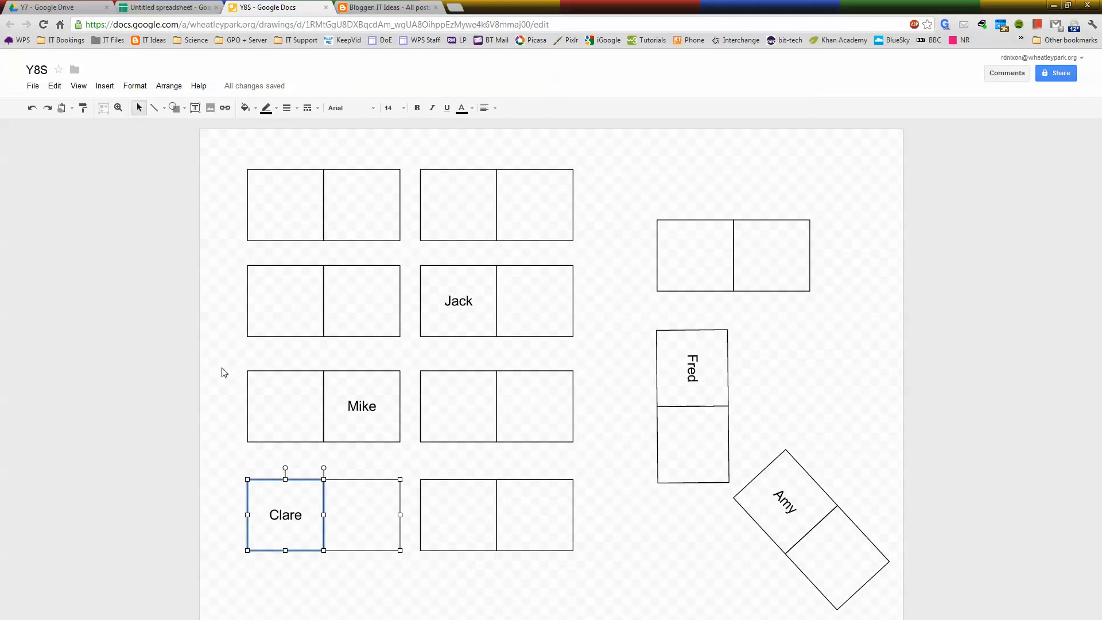
left_click(32, 85)
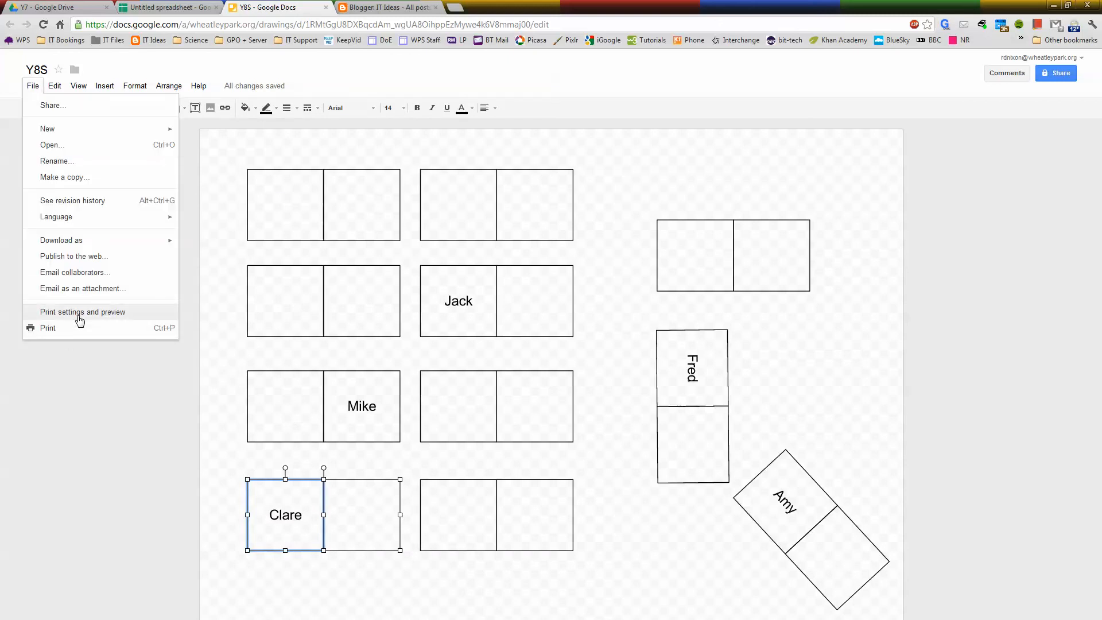
mouse_move(63, 335)
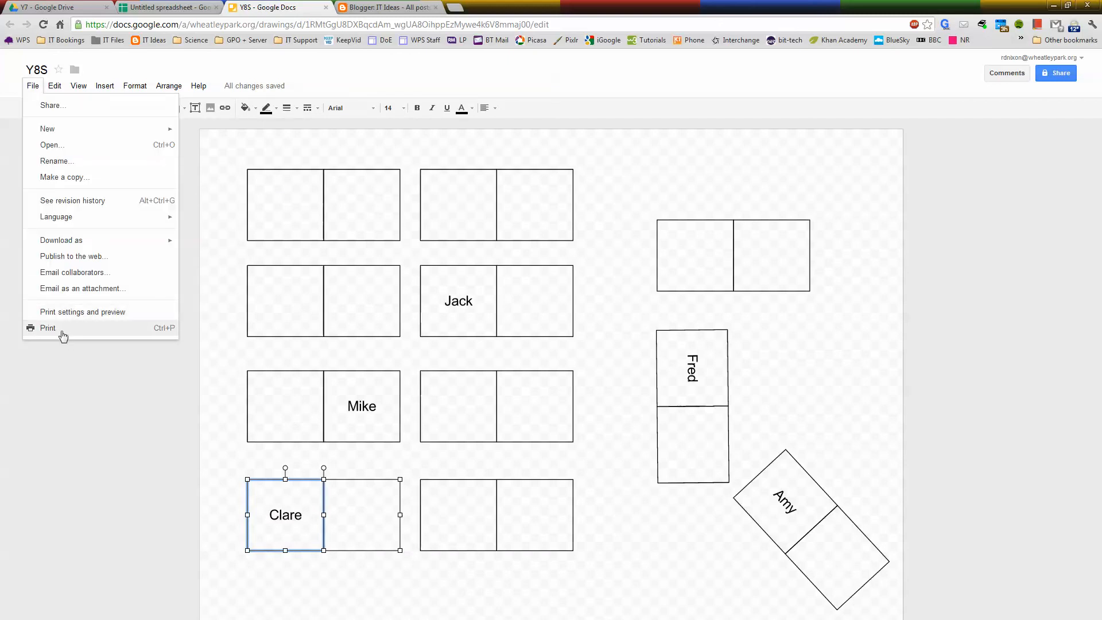
mouse_move(89, 380)
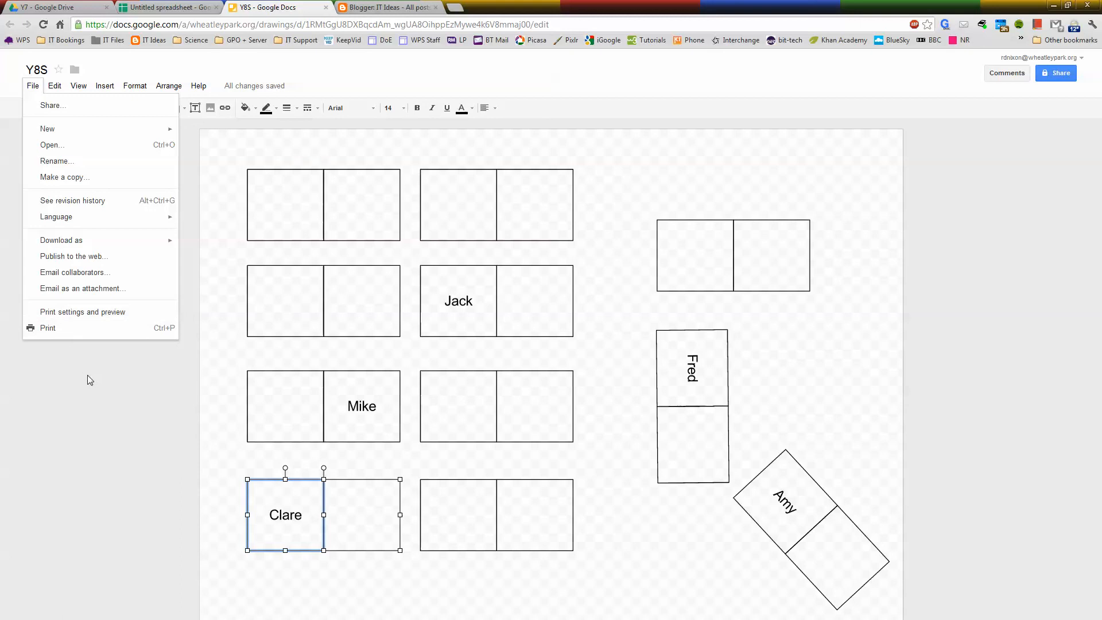
left_click(90, 379)
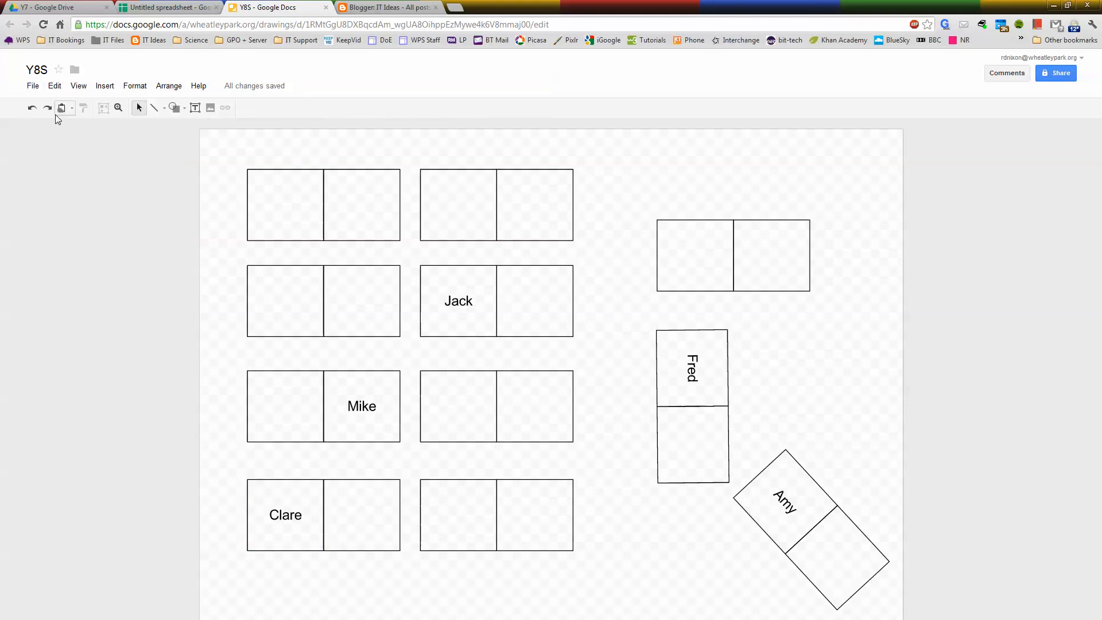
mouse_move(62, 107)
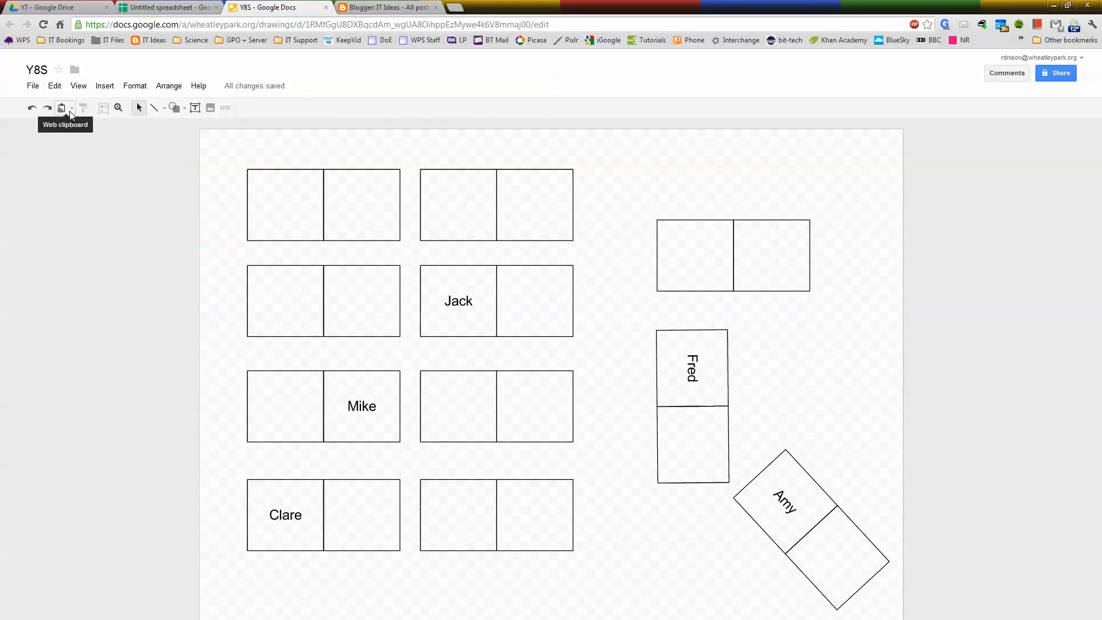
left_click(62, 107)
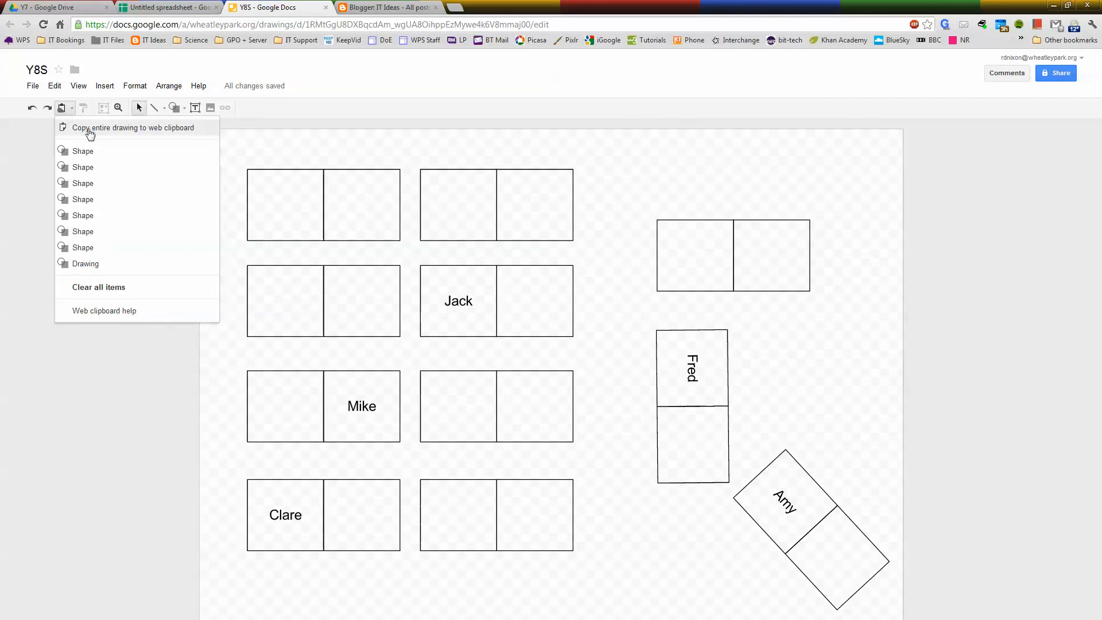
mouse_move(40, 170)
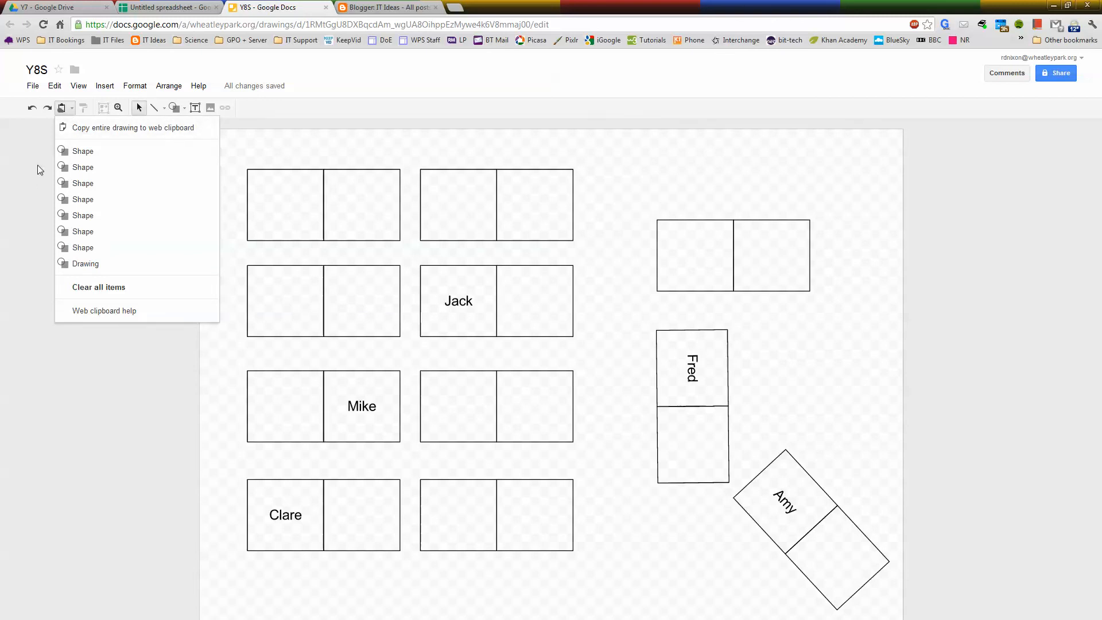
left_click(37, 183)
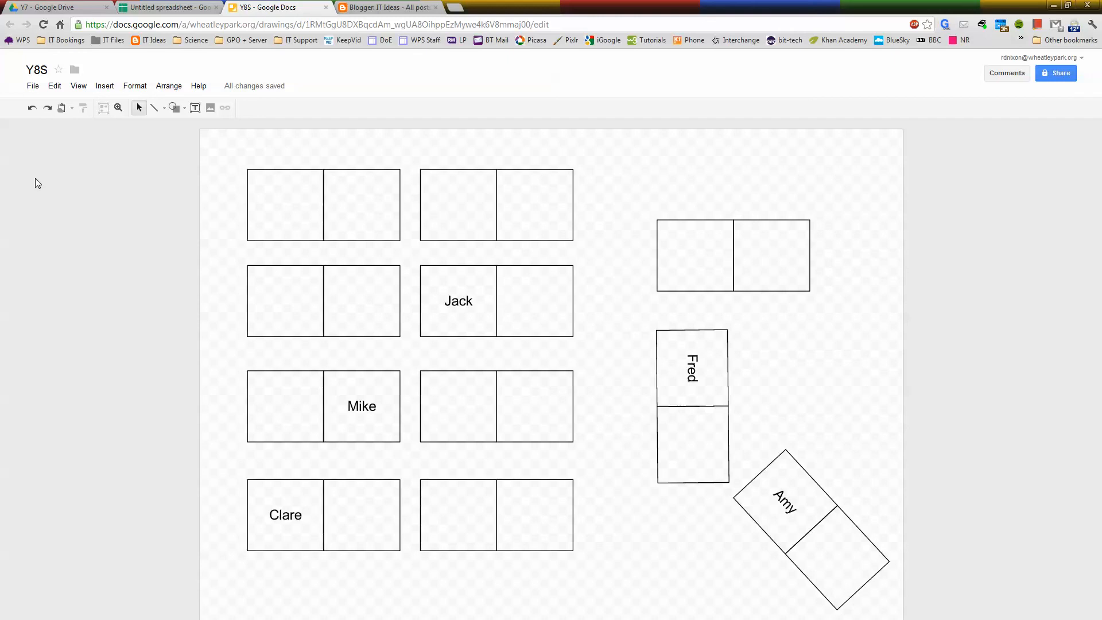
Step: Select the tilted desk group at the right holding Amy's seat
left_click(784, 503)
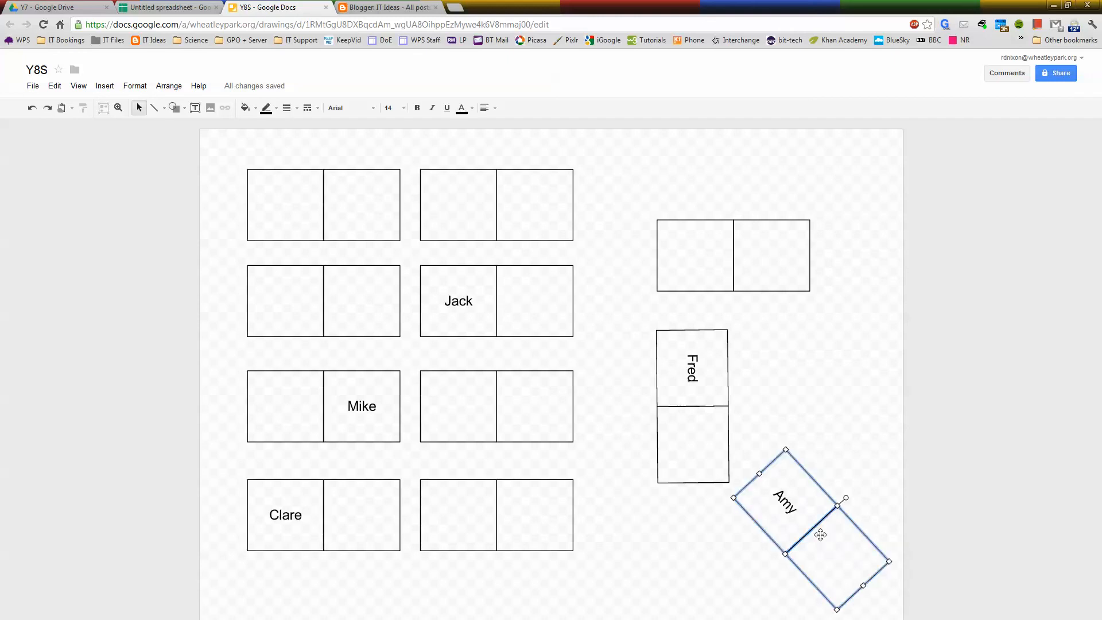